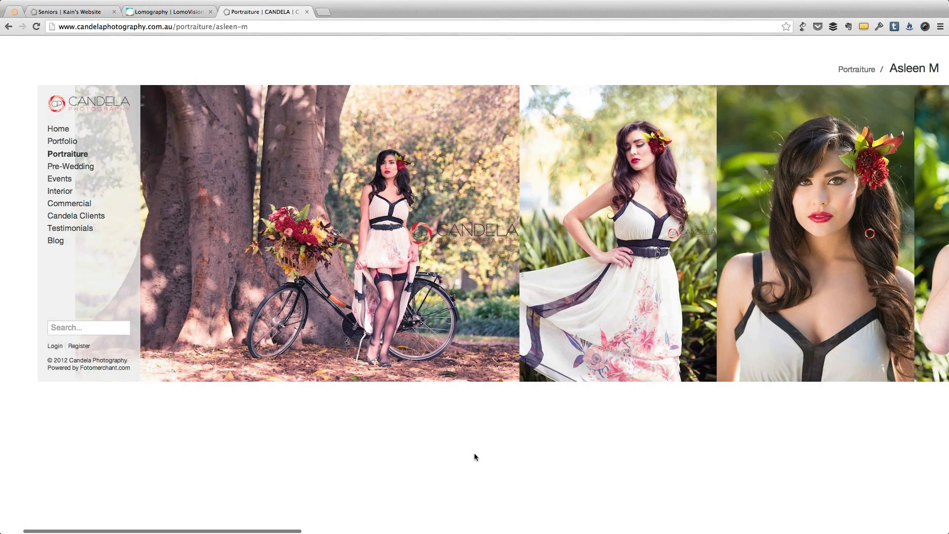
Browse the example sites and scroll through the Lomovision gallery of Lomography photos
scroll("right", 3)
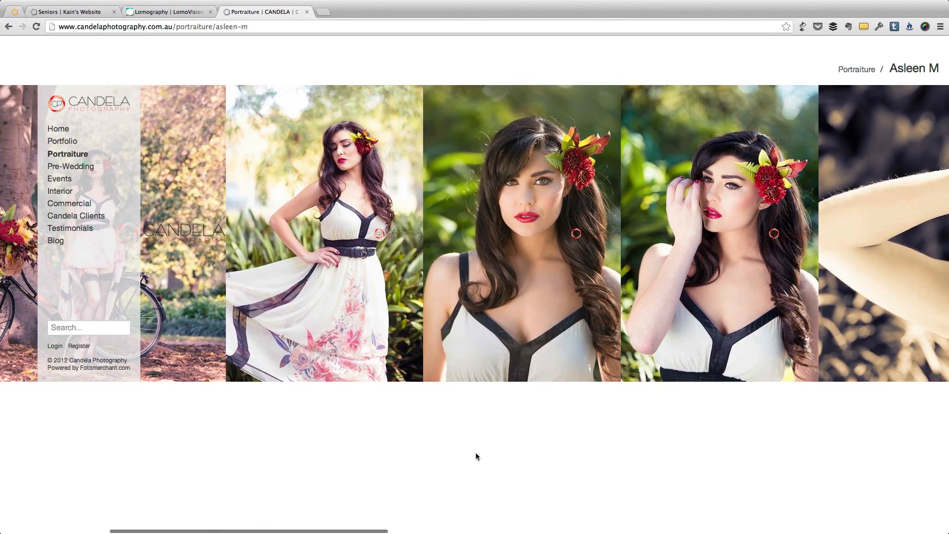
left_click(169, 12)
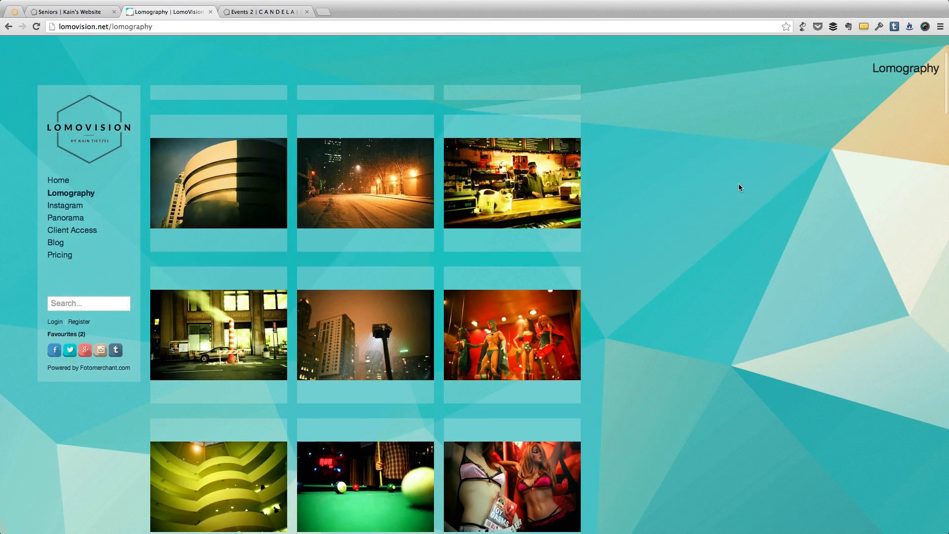
scroll("down", 3)
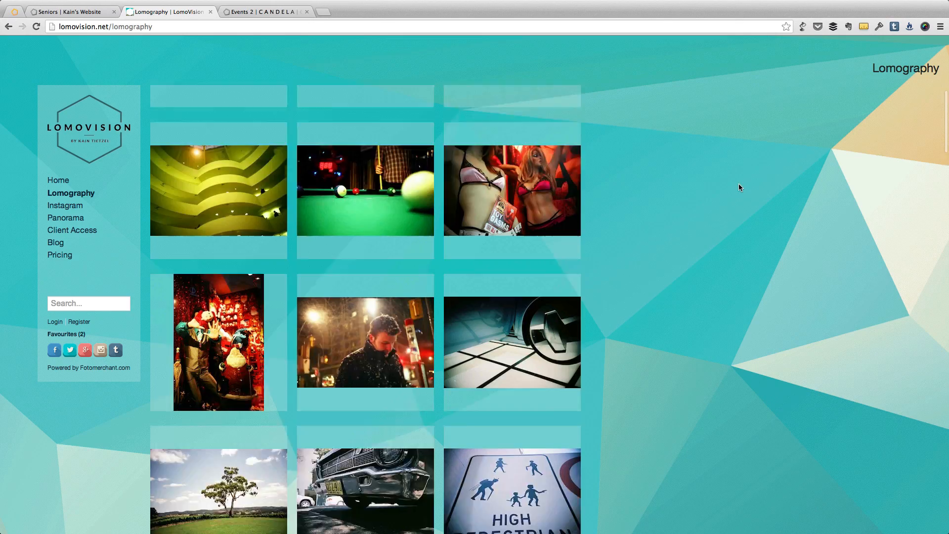
left_click(67, 206)
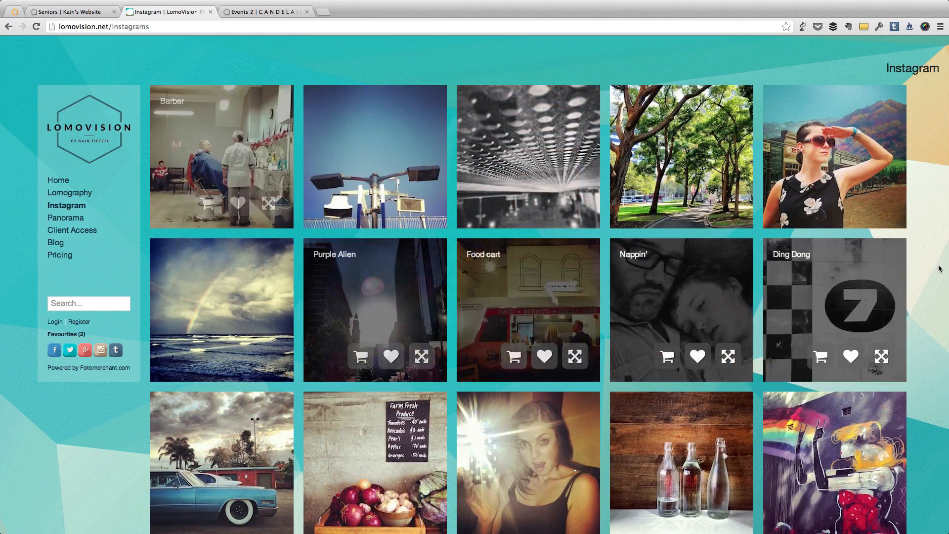
scroll("down", 3)
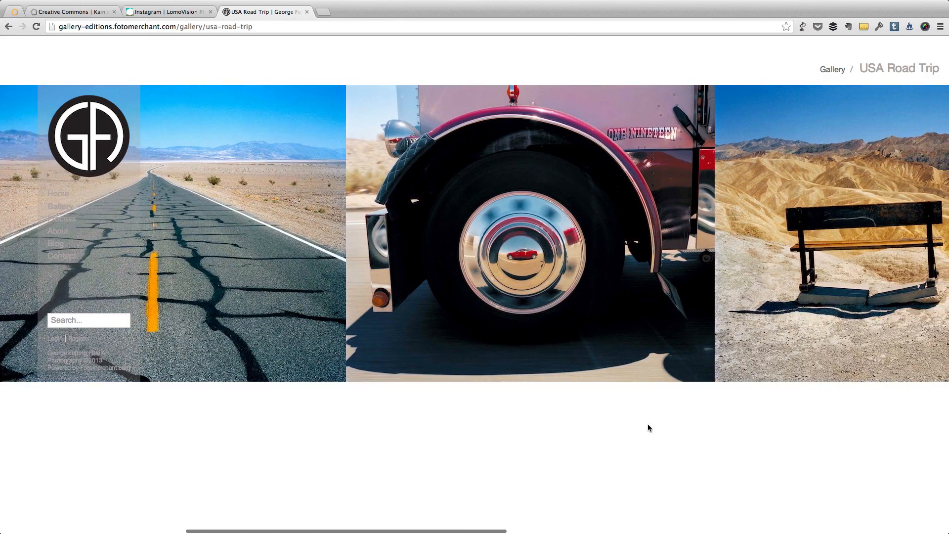
mouse_move(506, 324)
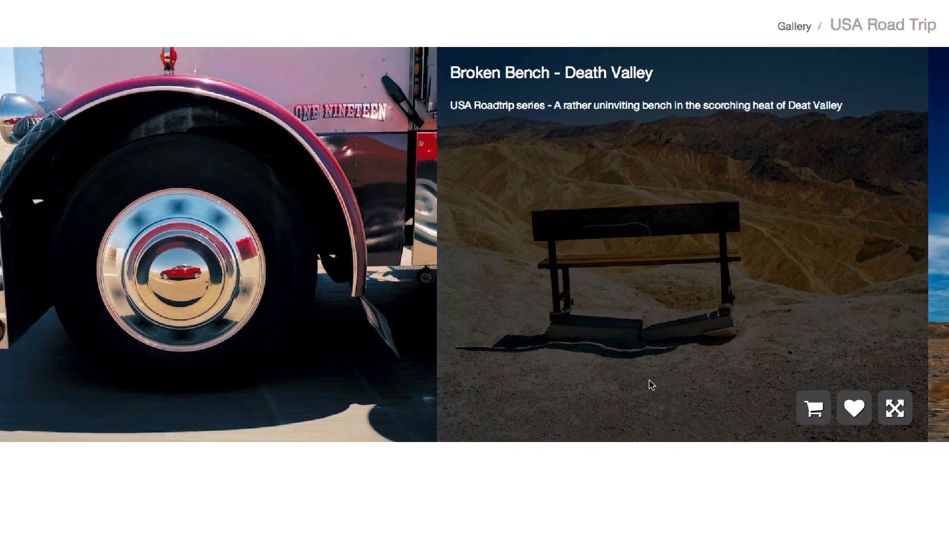
Favourite the photo of two seated statues (now 3) and show its product price list via the cart
left_click(845, 430)
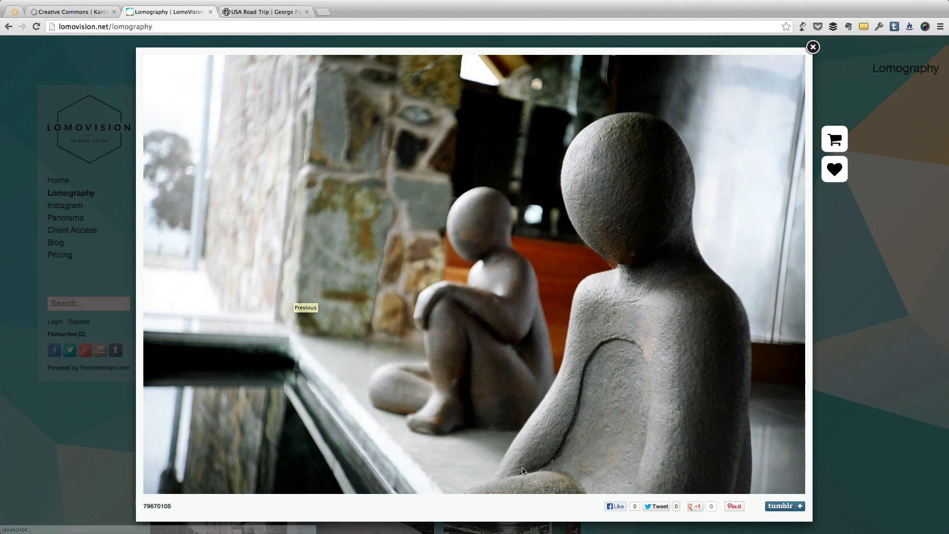
mouse_move(655, 437)
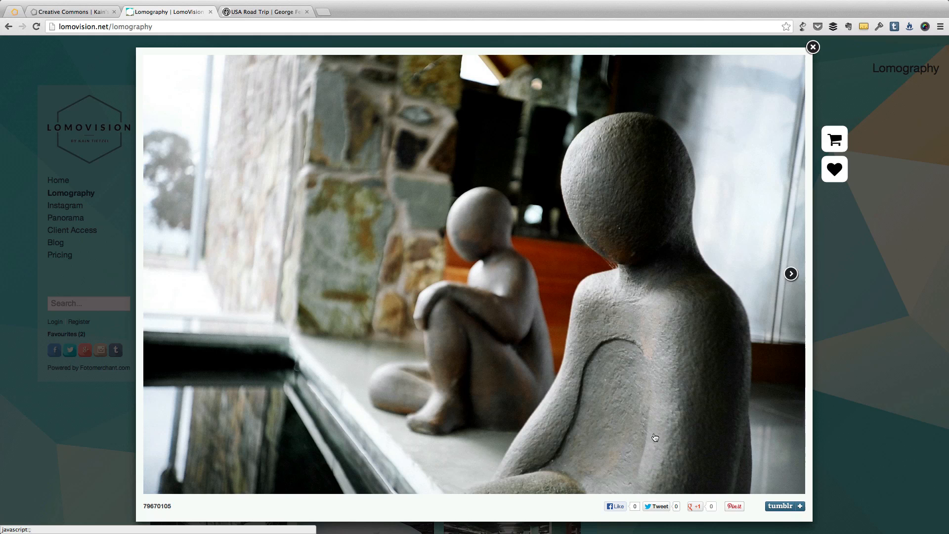
mouse_move(834, 169)
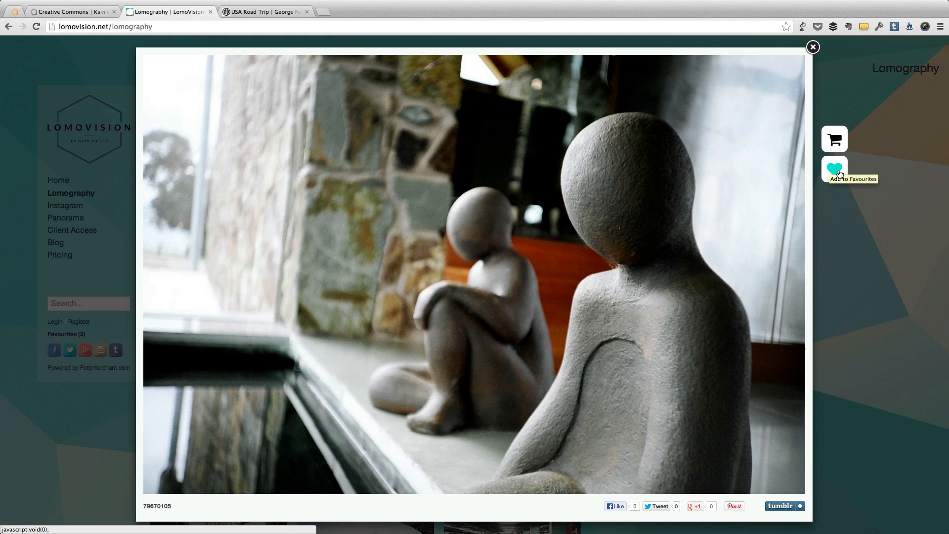
left_click(834, 138)
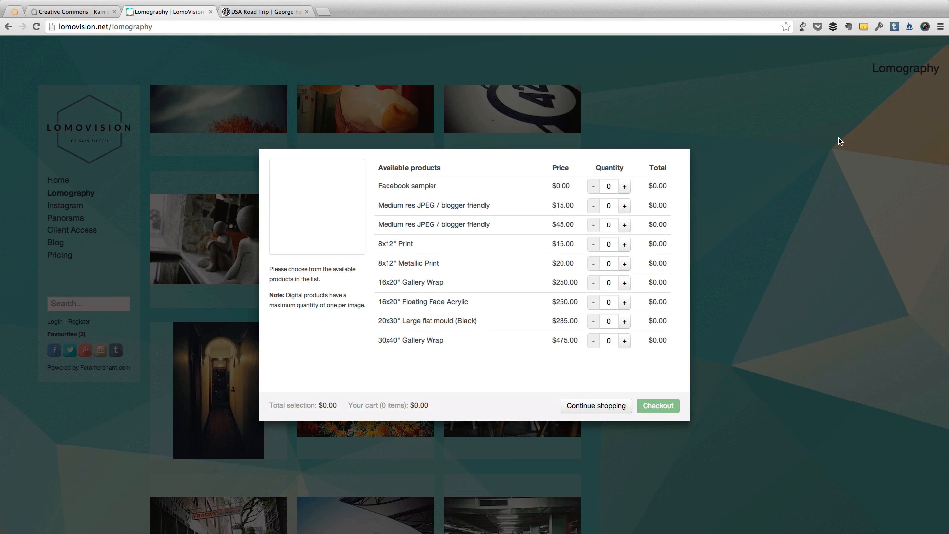
left_click(70, 12)
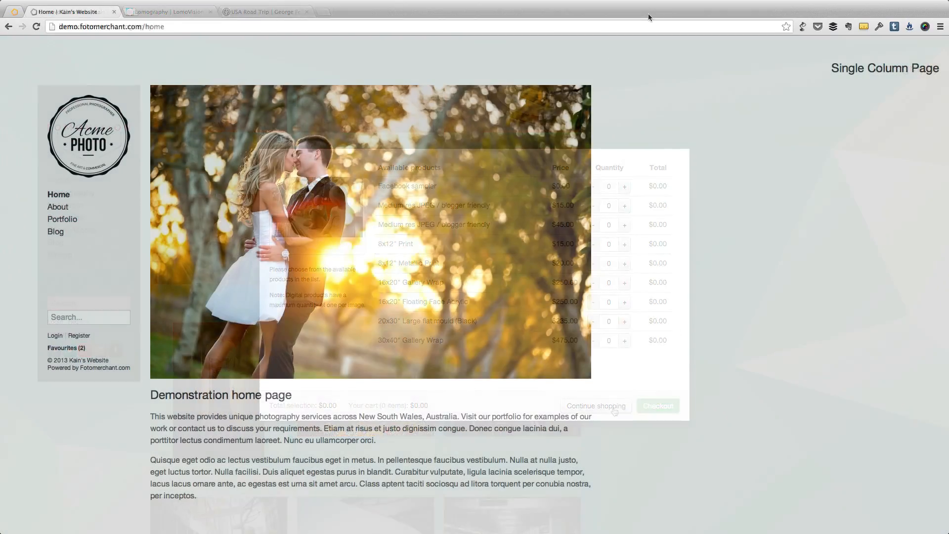
left_click(595, 405)
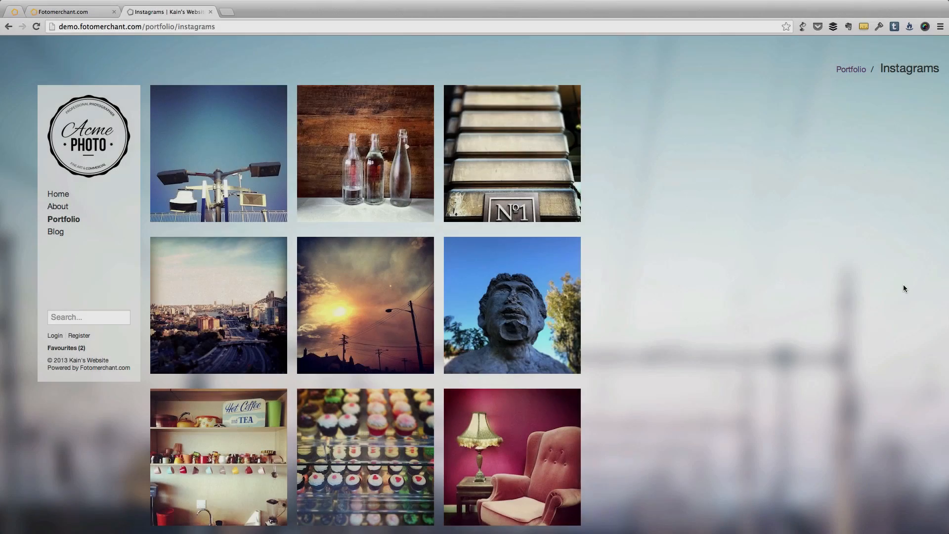
scroll("down", 3)
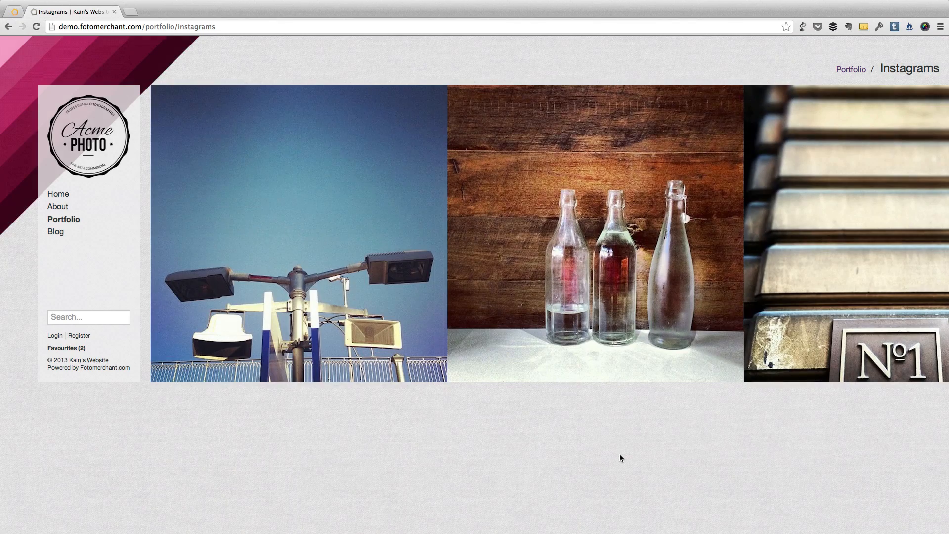
scroll("right", 3)
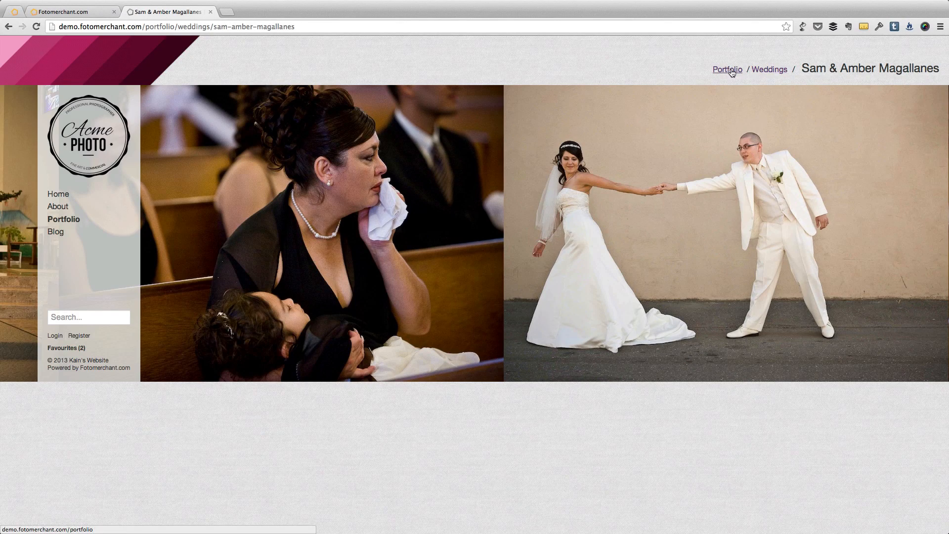
left_click(770, 70)
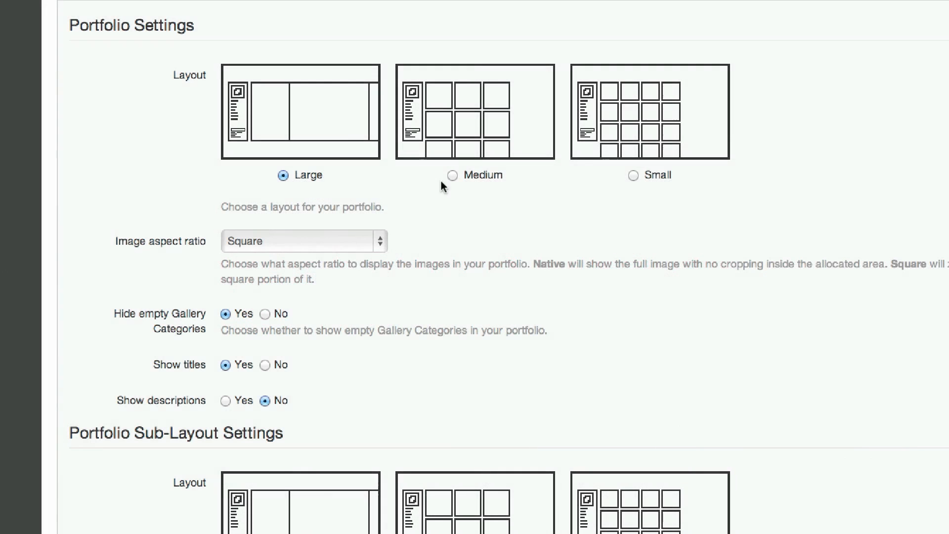
Set the portfolio layout to Medium then Small, with Horizontal Scrolling then Horizontal Wrap
left_click(451, 175)
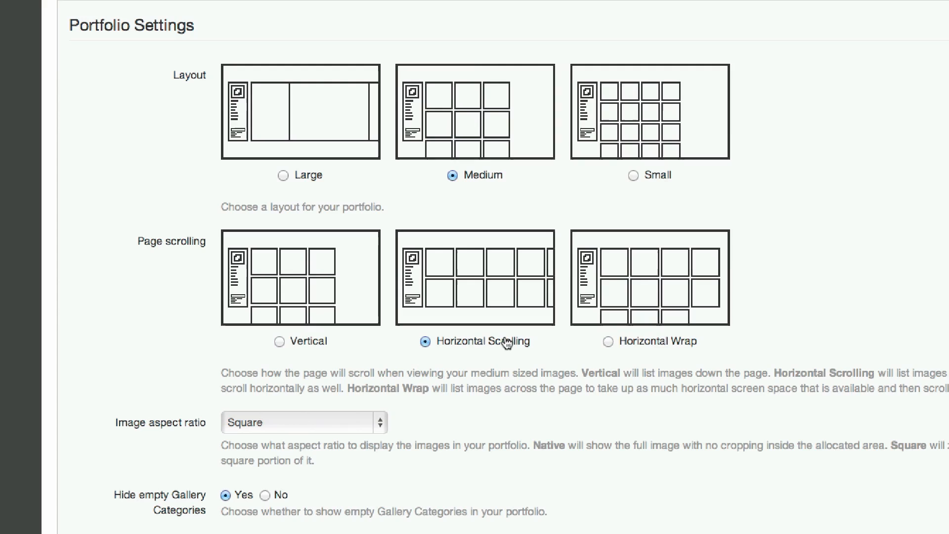
left_click(633, 176)
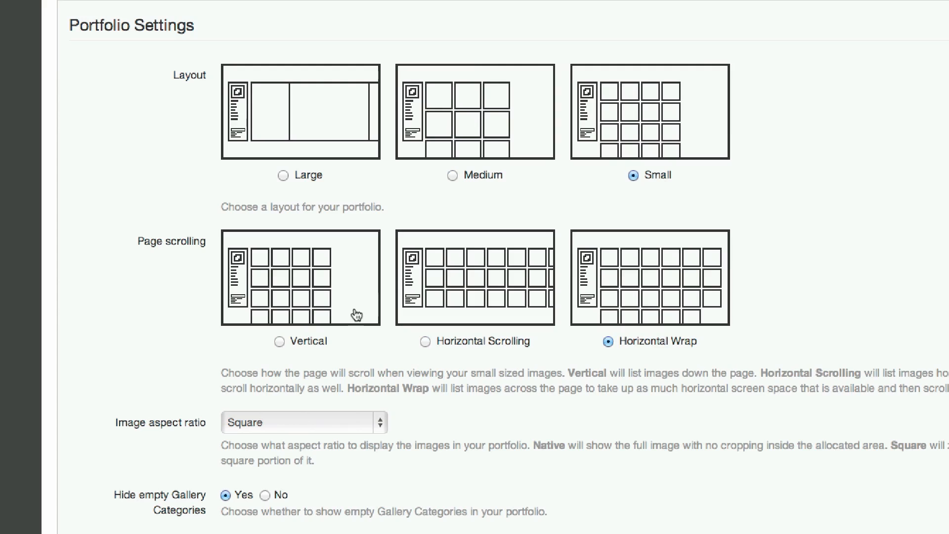
left_click(423, 341)
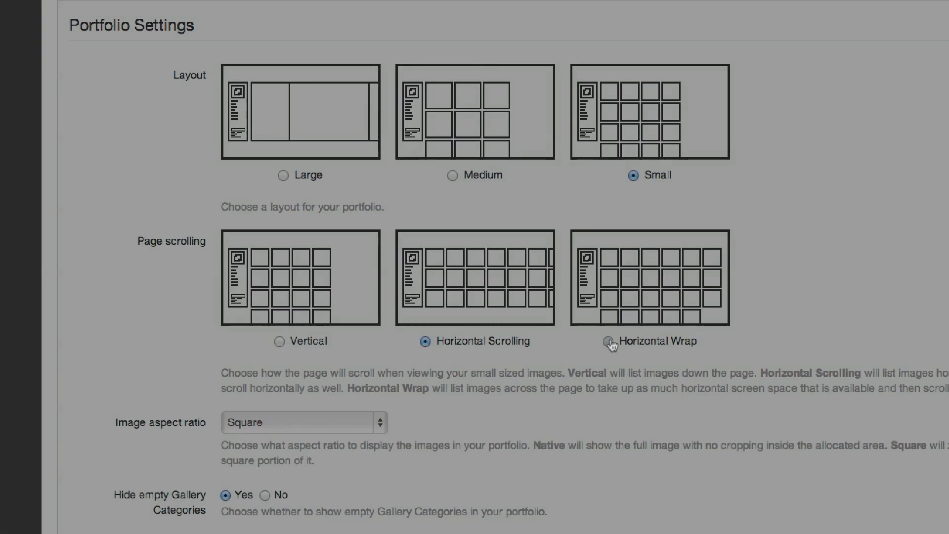
left_click(265, 12)
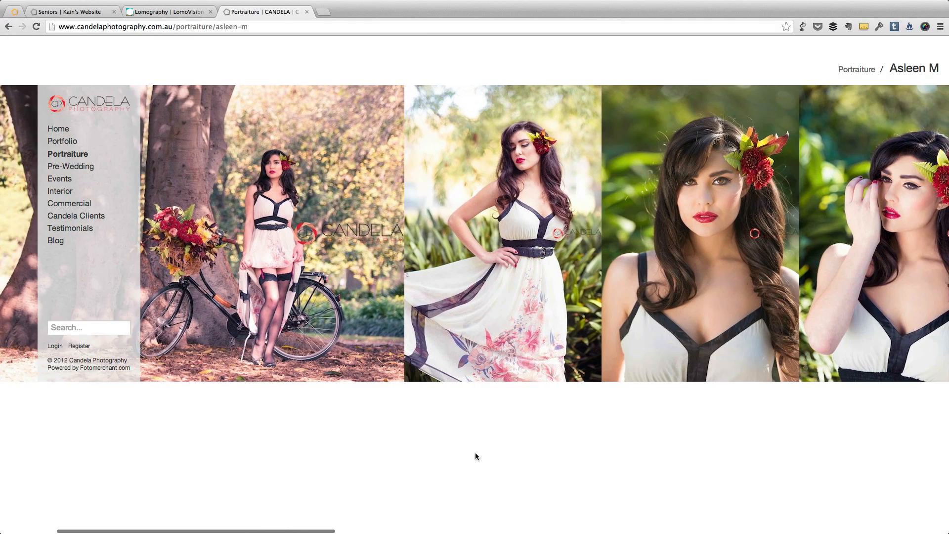
Favourite the Broken Bench Death Valley photo and switch to the LomoVision Lomography grid
scroll("right", 3)
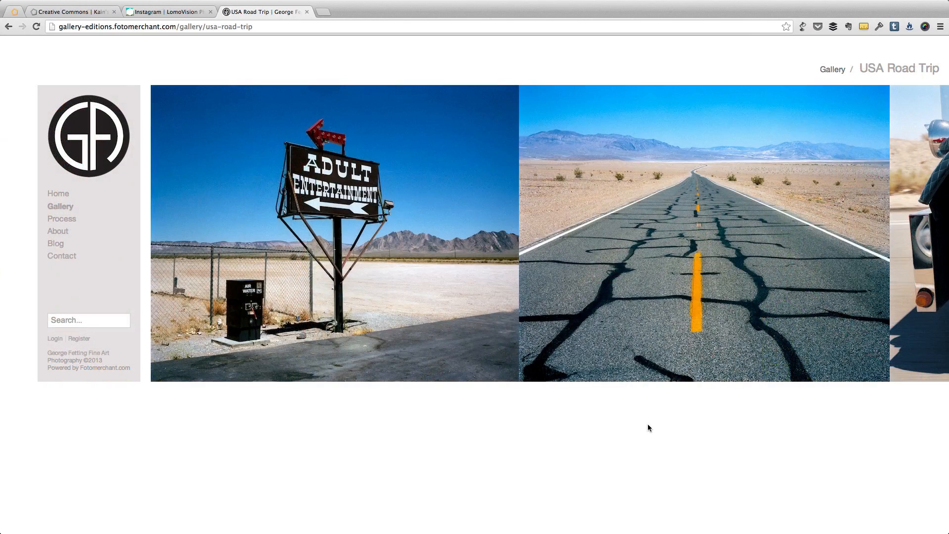
scroll("right", 3)
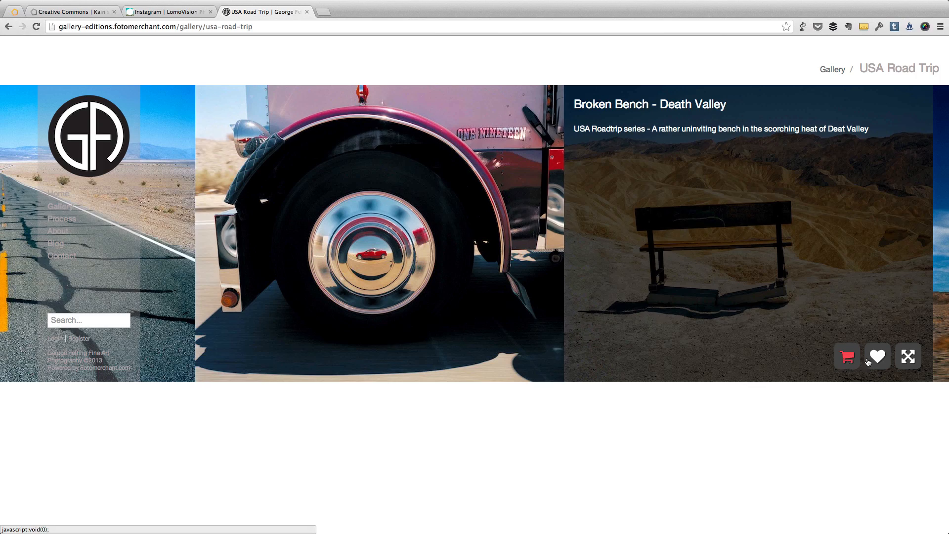
left_click(877, 356)
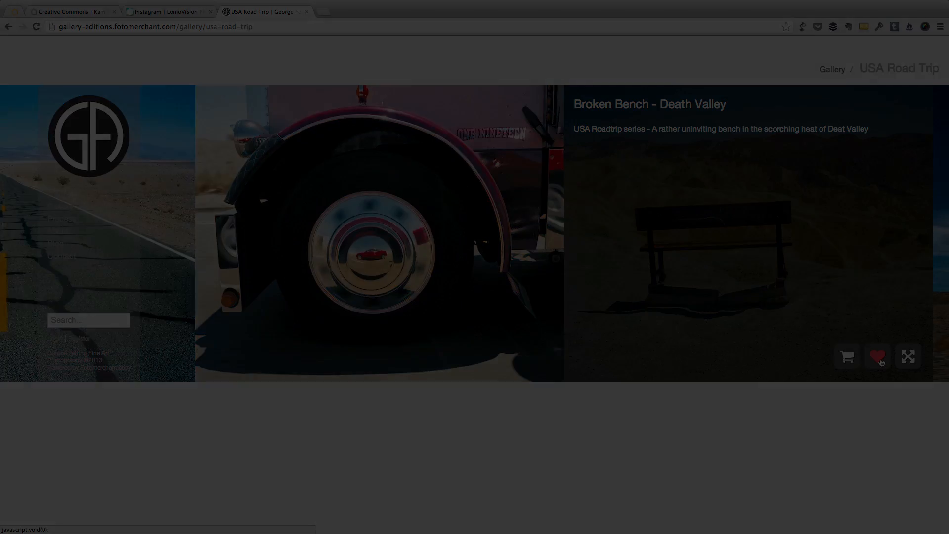
left_click(168, 12)
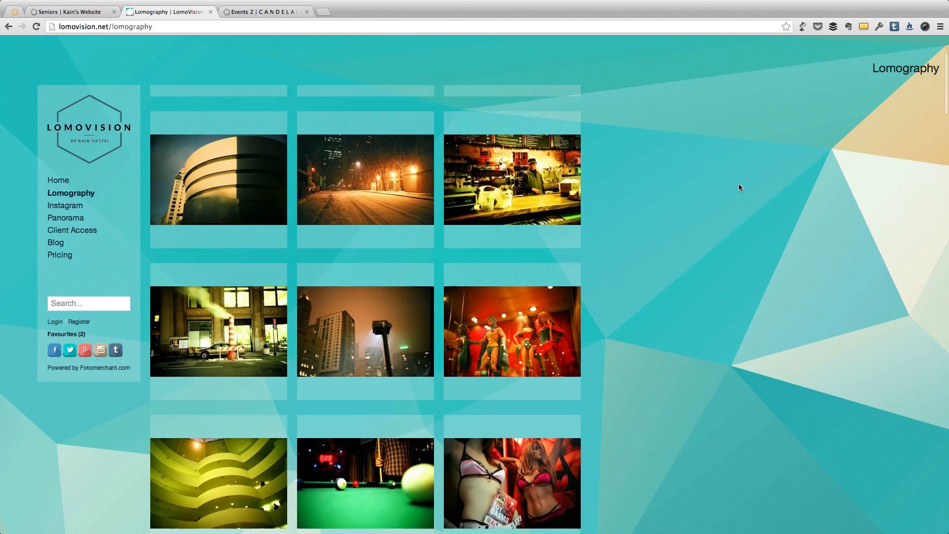
Scroll through the Instagrams and Lomography portfolios before reaching the Home page editor
scroll("down", 3)
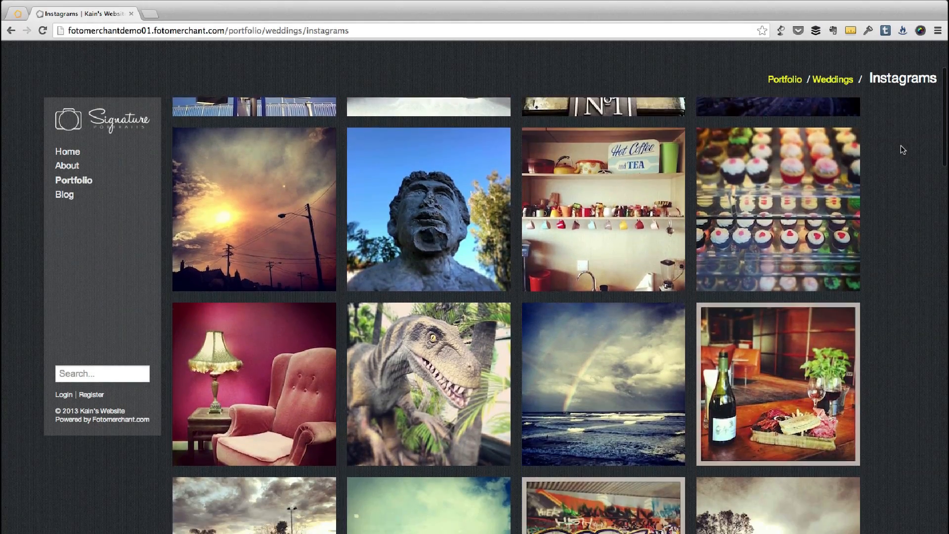
scroll("down", 3)
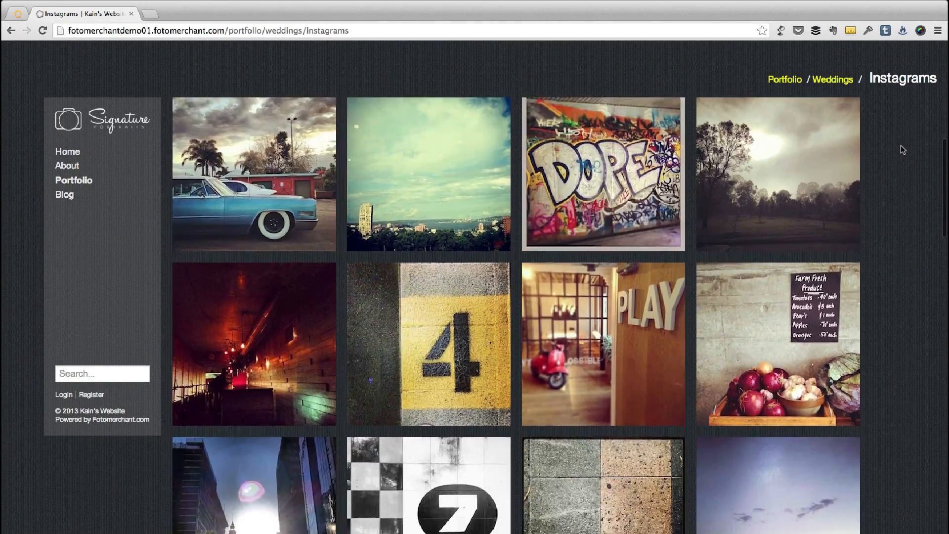
scroll("down", 3)
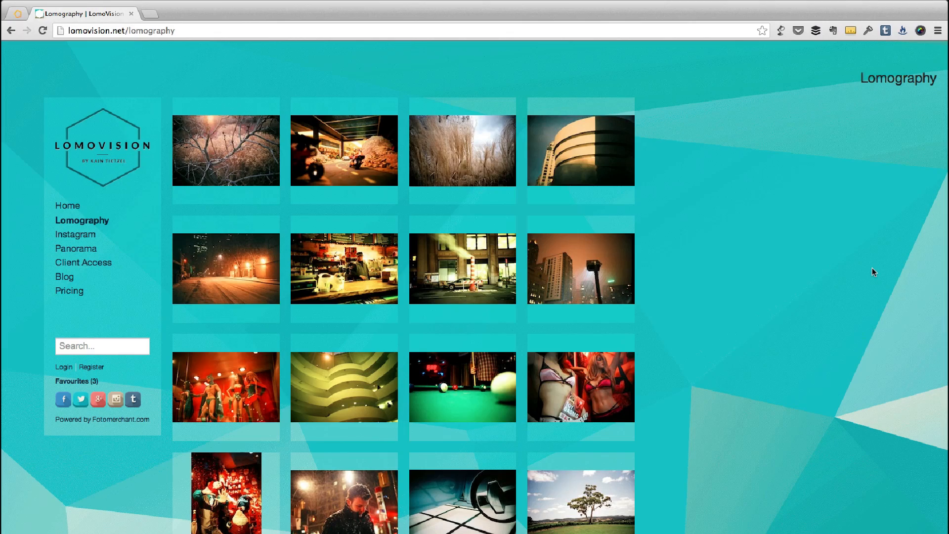
scroll("down", 3)
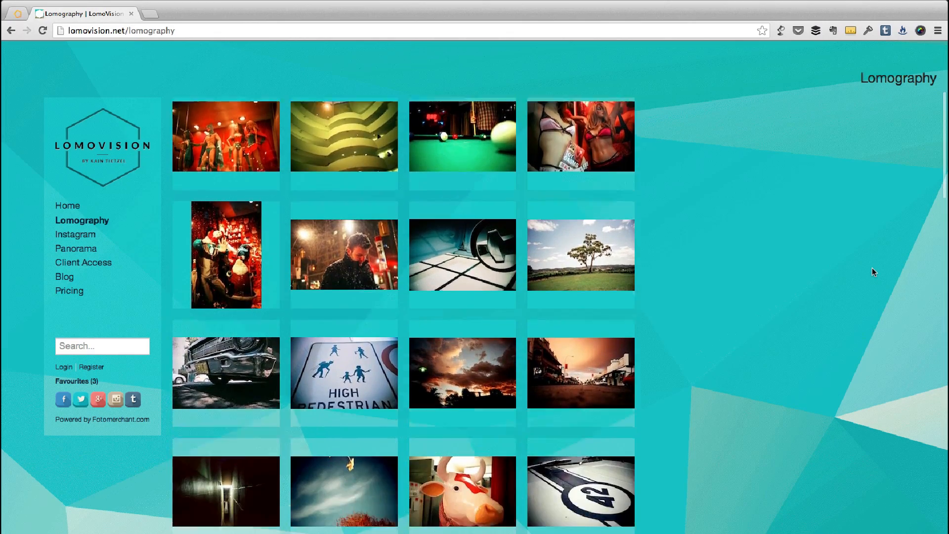
scroll("down", 3)
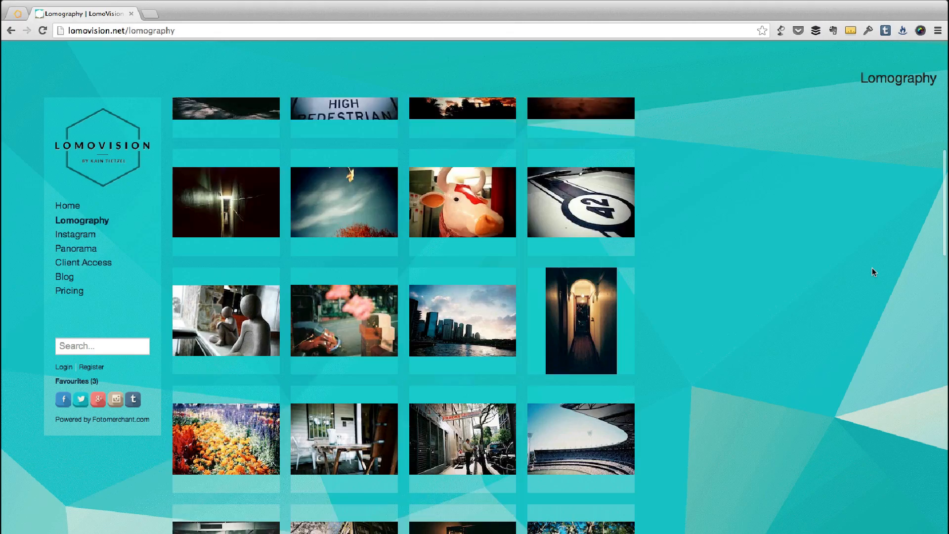
scroll("down", 3)
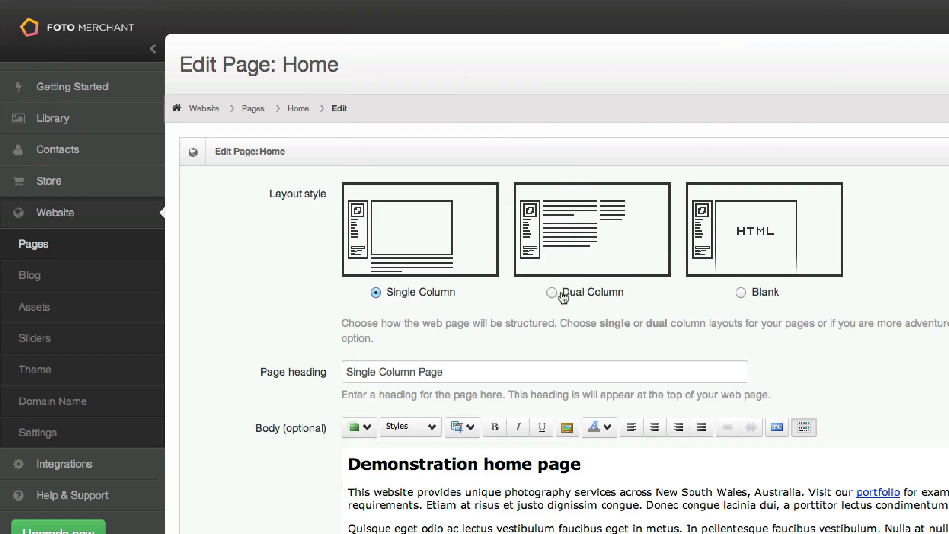
View the live single-column home page with its wedding photo, then move to the Lomovision blog
left_click(740, 293)
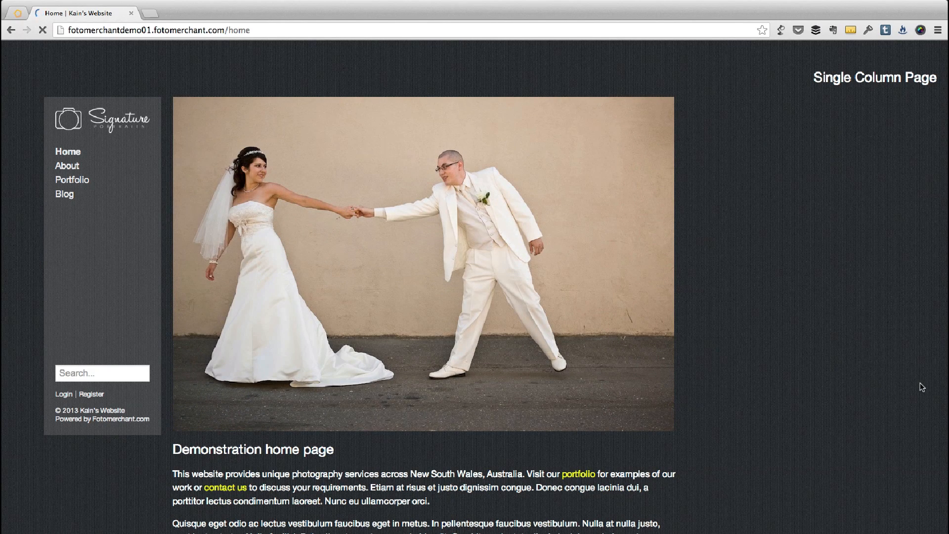
left_click(66, 165)
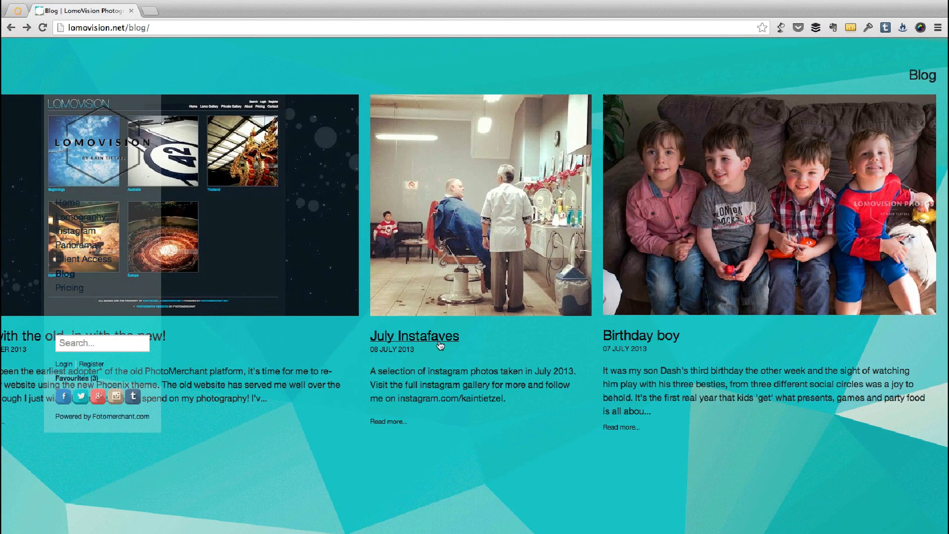
Read through the July Instafaves blog post on Lomovision
left_click(414, 336)
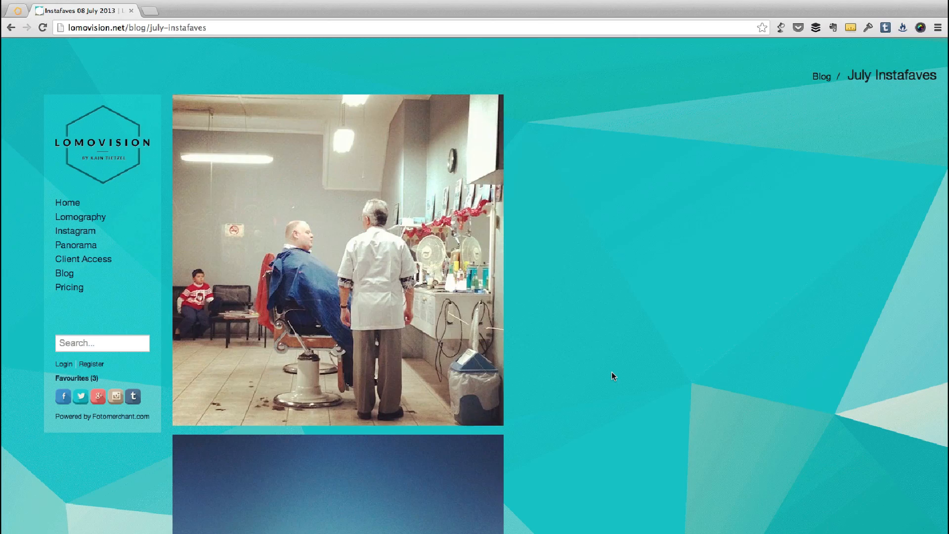
scroll("down", 3)
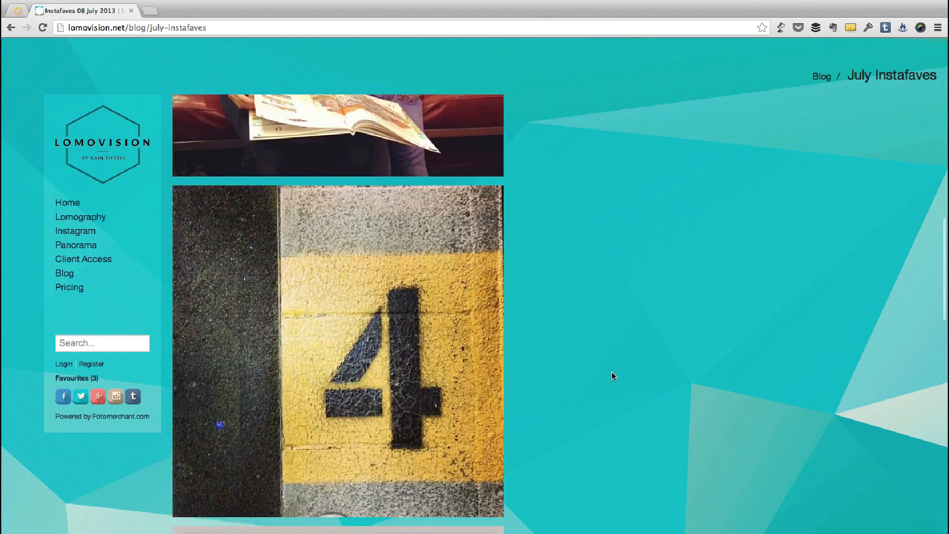
scroll("down", 3)
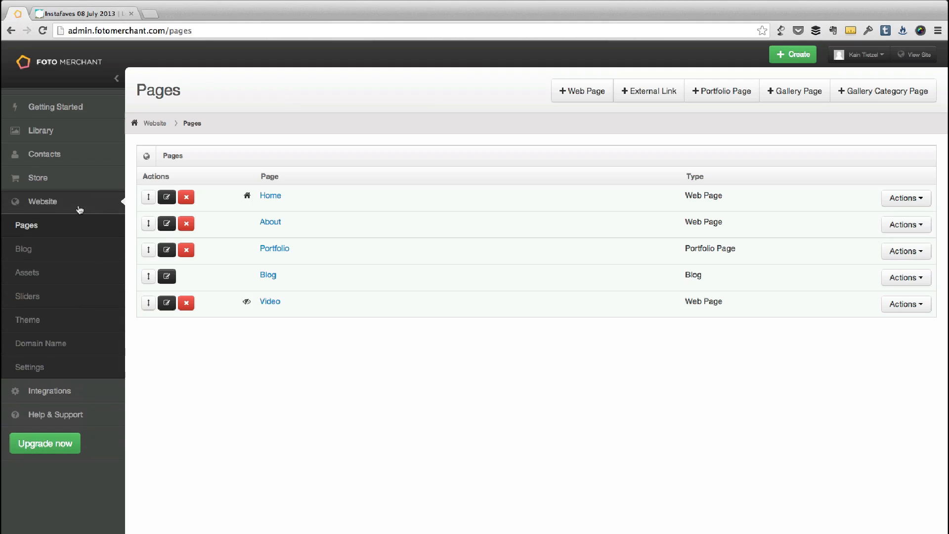
Edit the Portfolio page and review its Gallery Category style, small layout and sub-layout settings
left_click(273, 249)
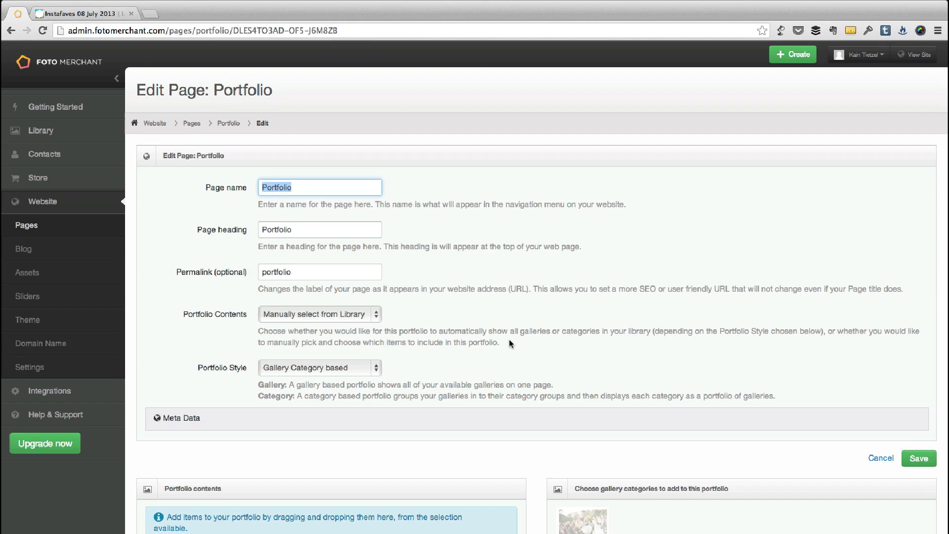
scroll("down", 3)
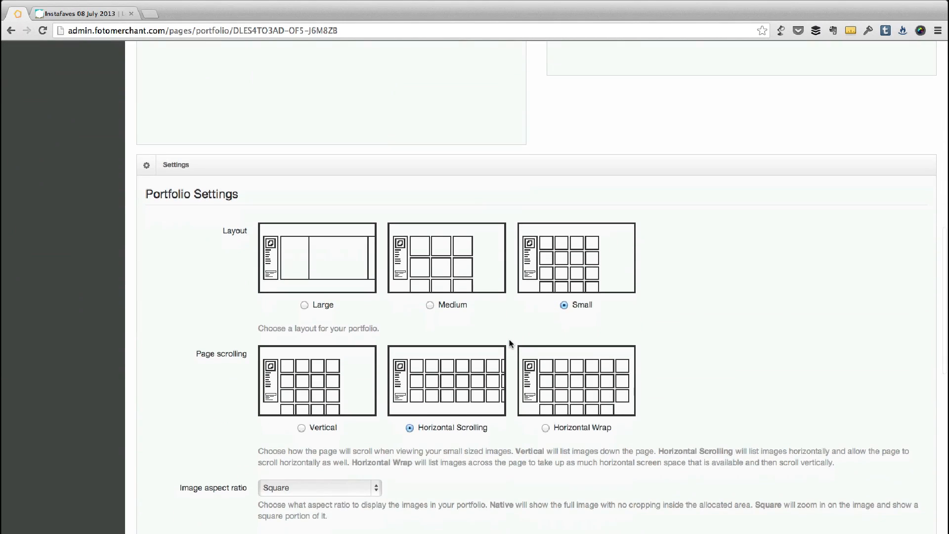
scroll("down", 3)
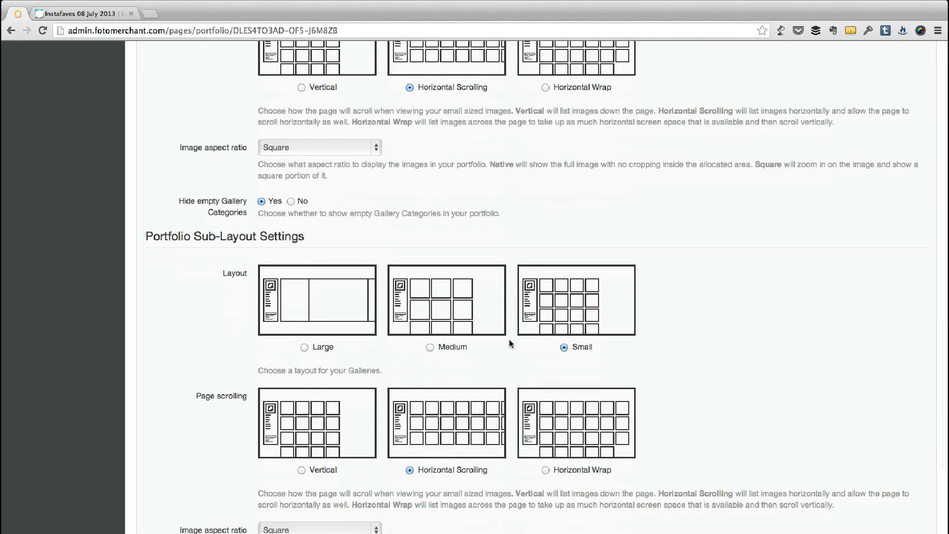
scroll("up", 3)
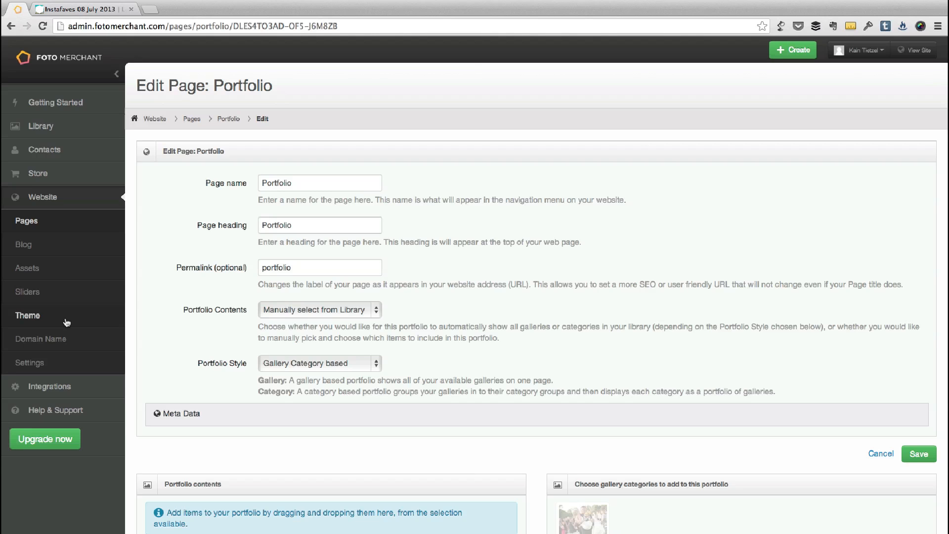
In the Phoenix theme's Fonts and Colours, change the Body colour to dark reddish-brown #704444
left_click(27, 315)
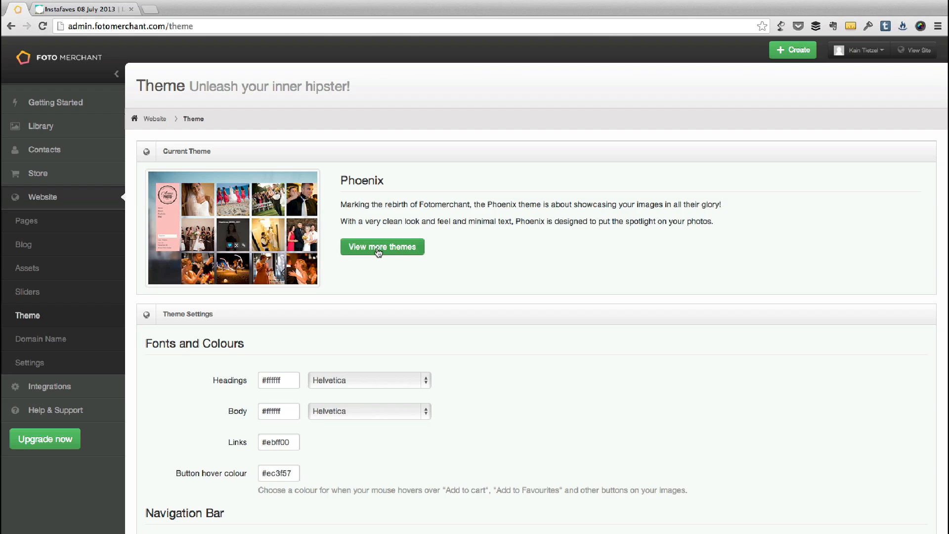
scroll("down", 3)
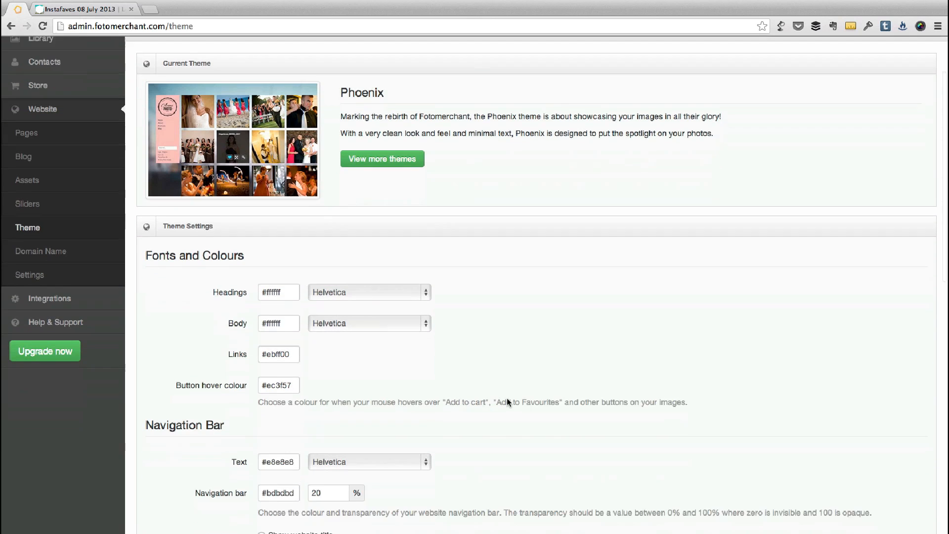
scroll("down", 3)
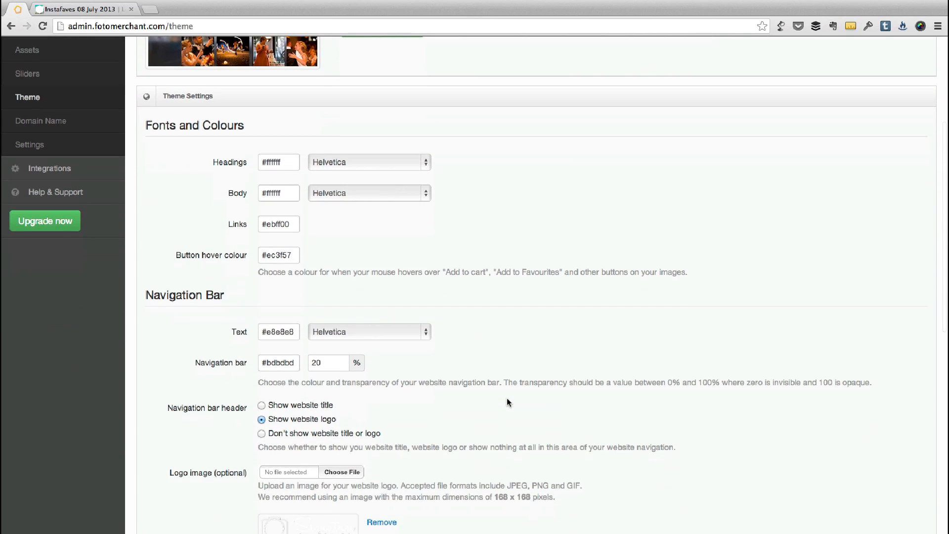
left_click(279, 193)
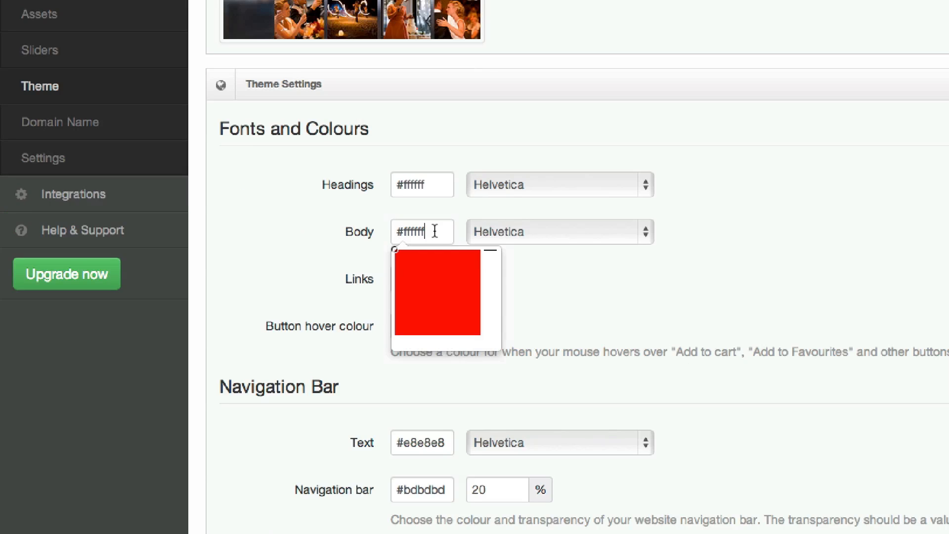
left_click(433, 295)
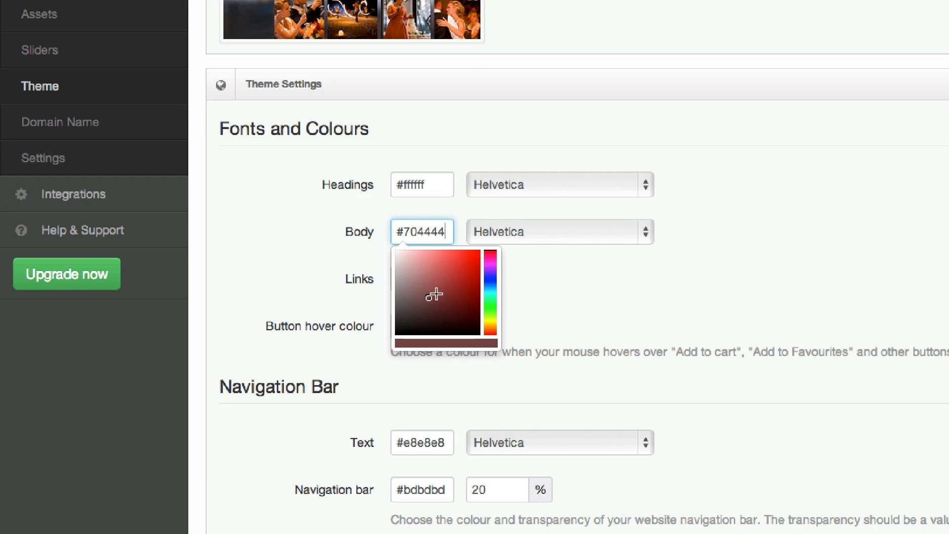